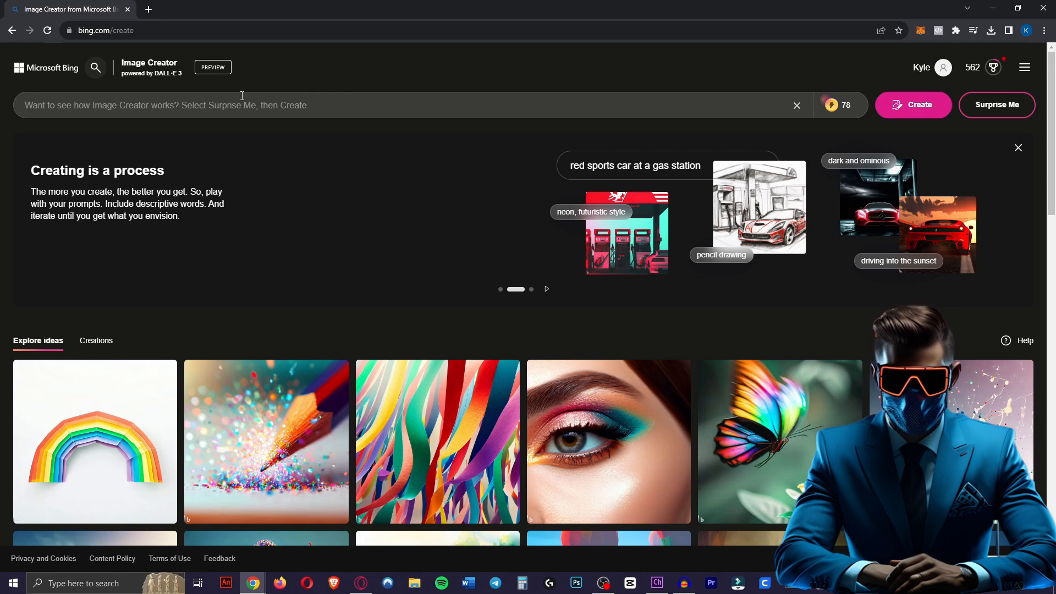
Generate images from the prompt '3d render of pikachu' and preview one Mario render enlarged.
type("3d render of pikachu")
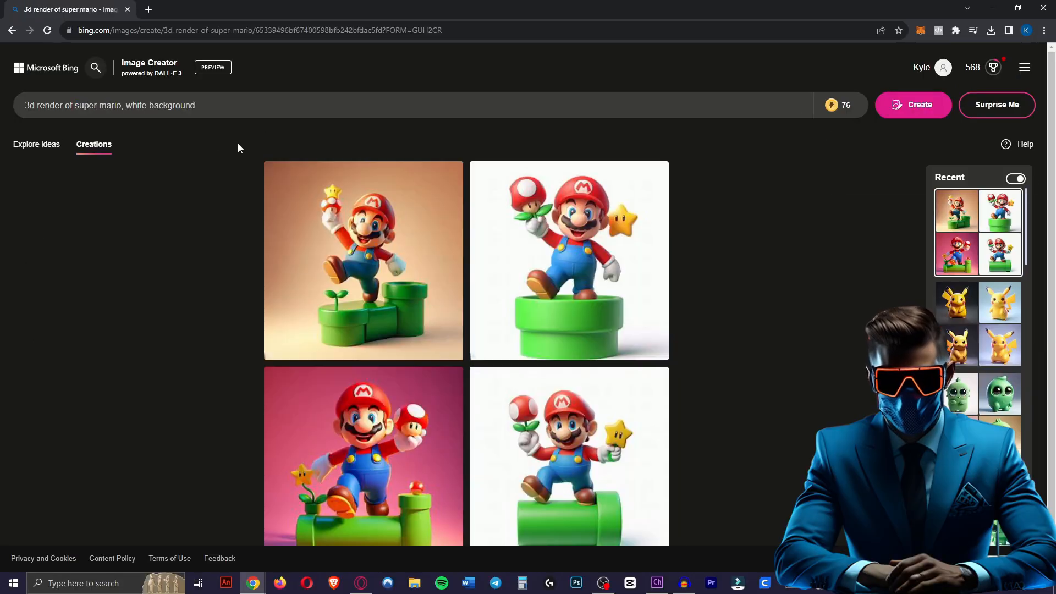
left_click(363, 260)
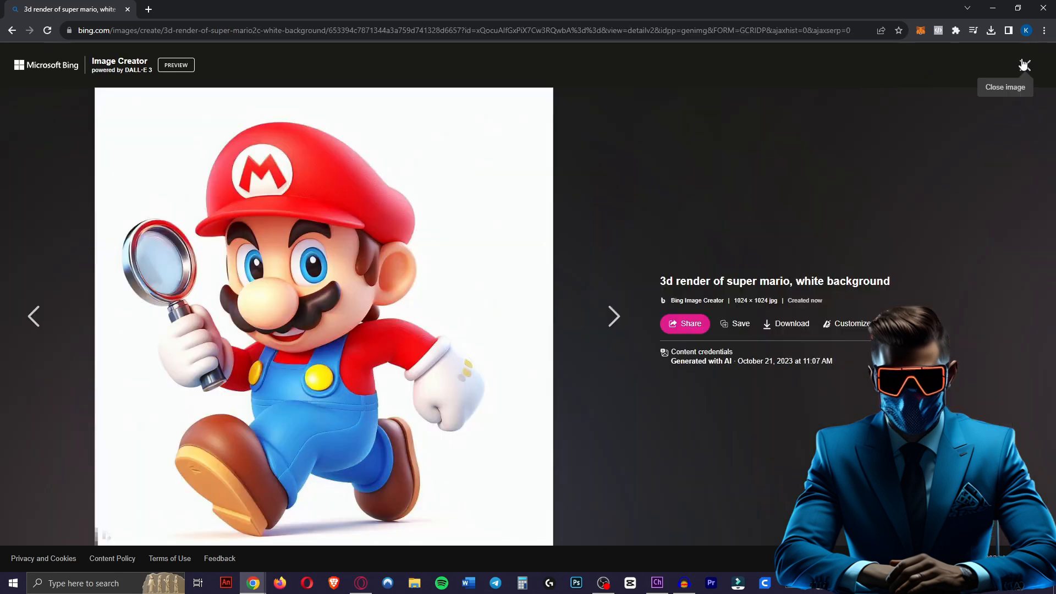
left_click(1023, 64)
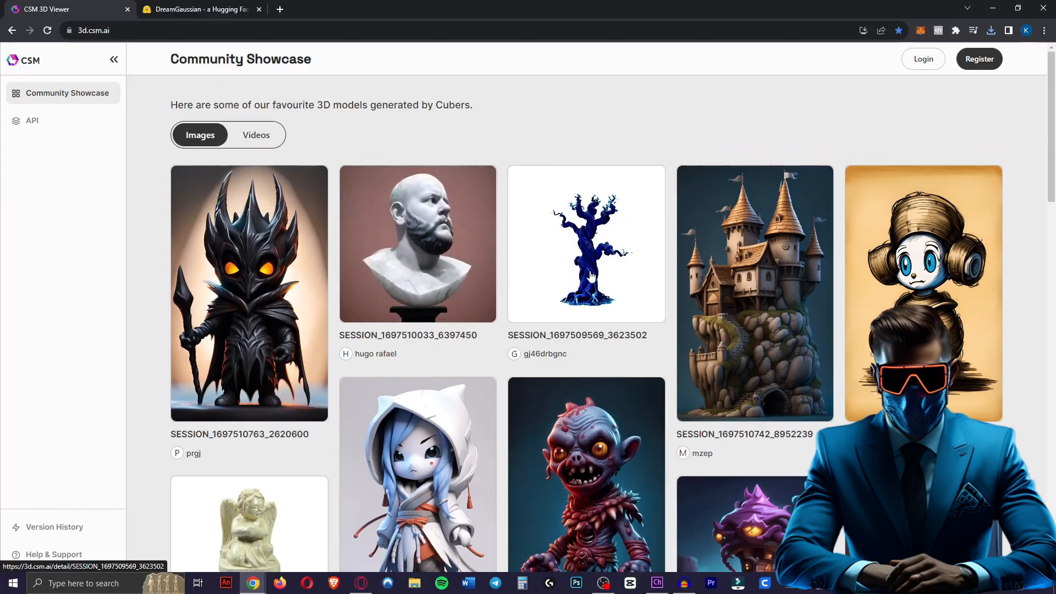
Look over the DreamGaussian image-to-3D space with its empty upload area.
left_click(200, 8)
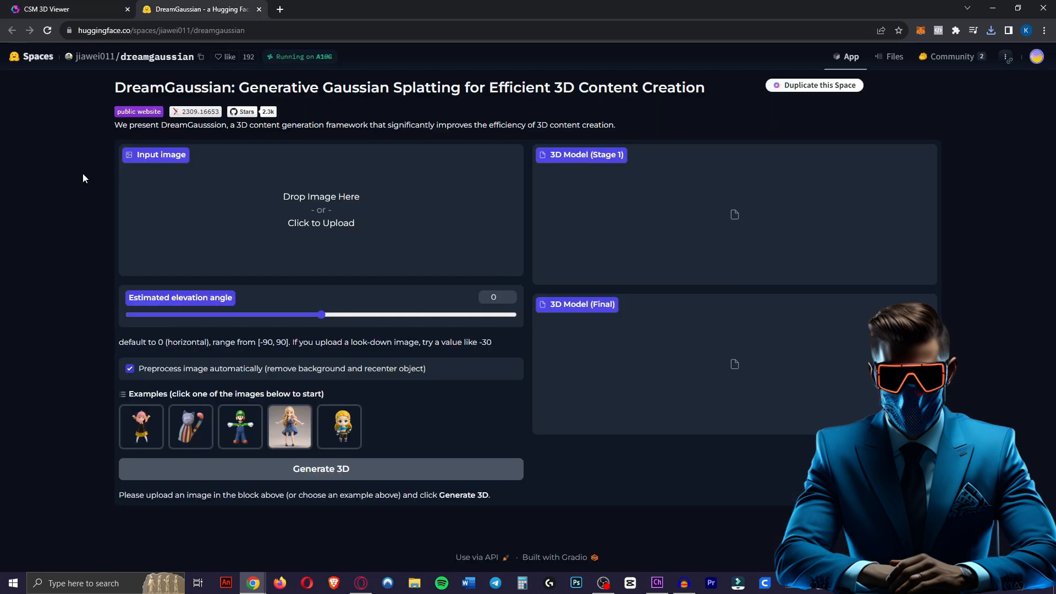
mouse_move(103, 88)
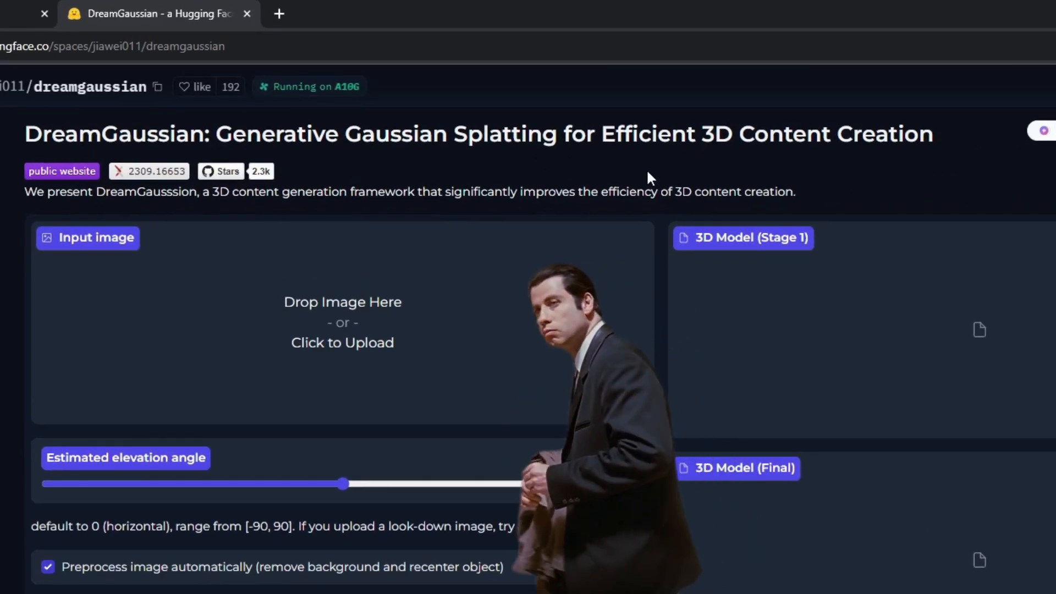
mouse_move(918, 170)
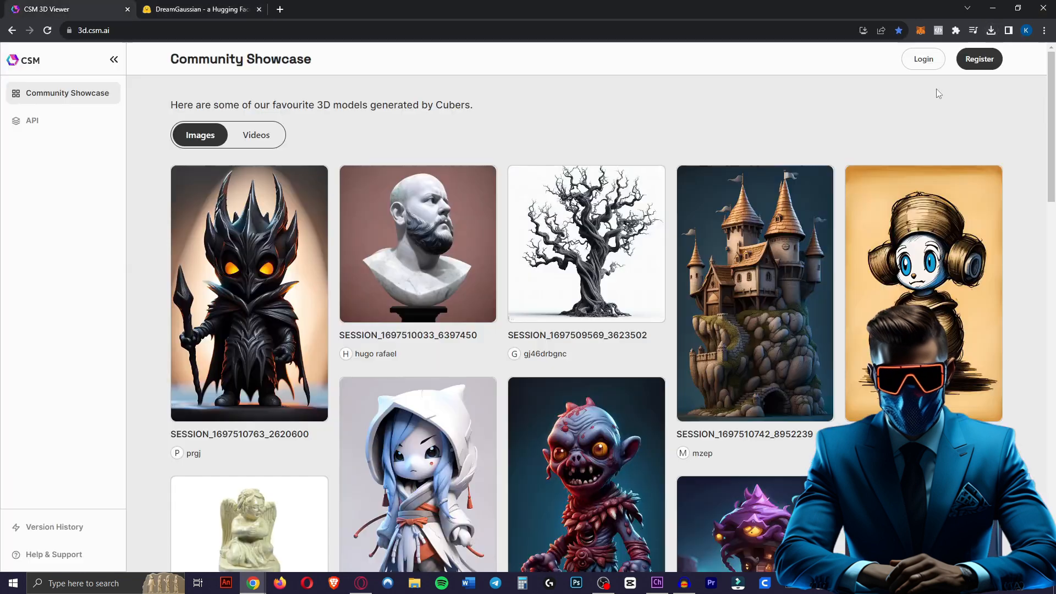
Start a new CSM 3D model from the Pikachu image and choose the model version.
left_click(979, 59)
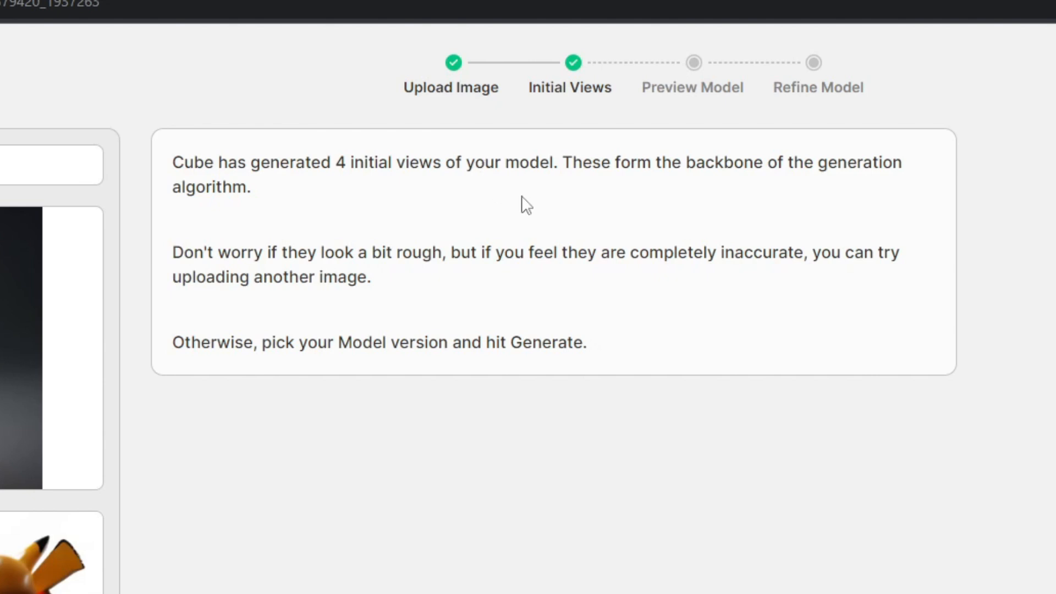
mouse_move(438, 251)
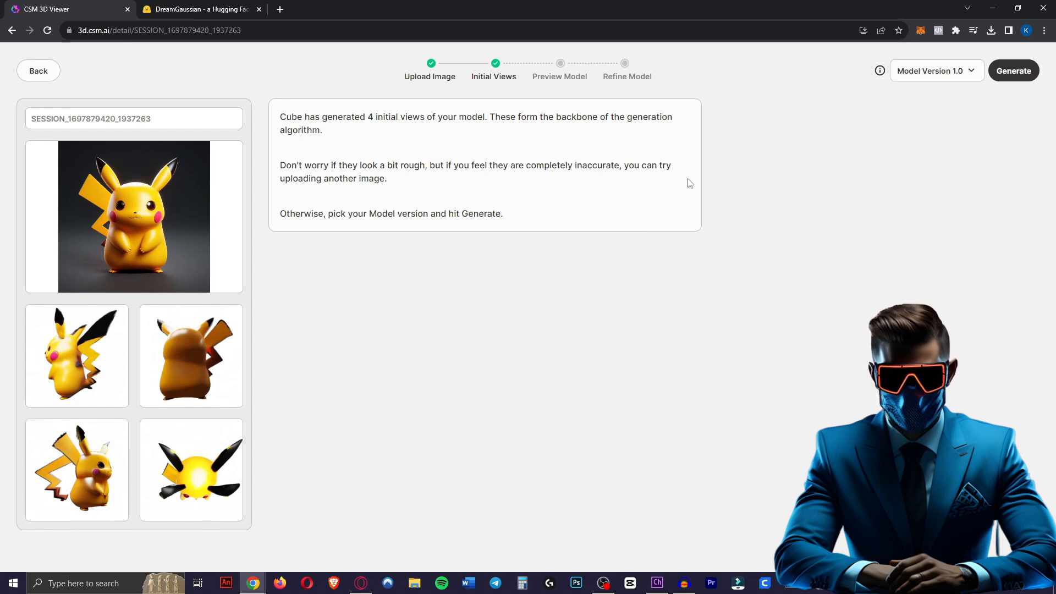
left_click(935, 70)
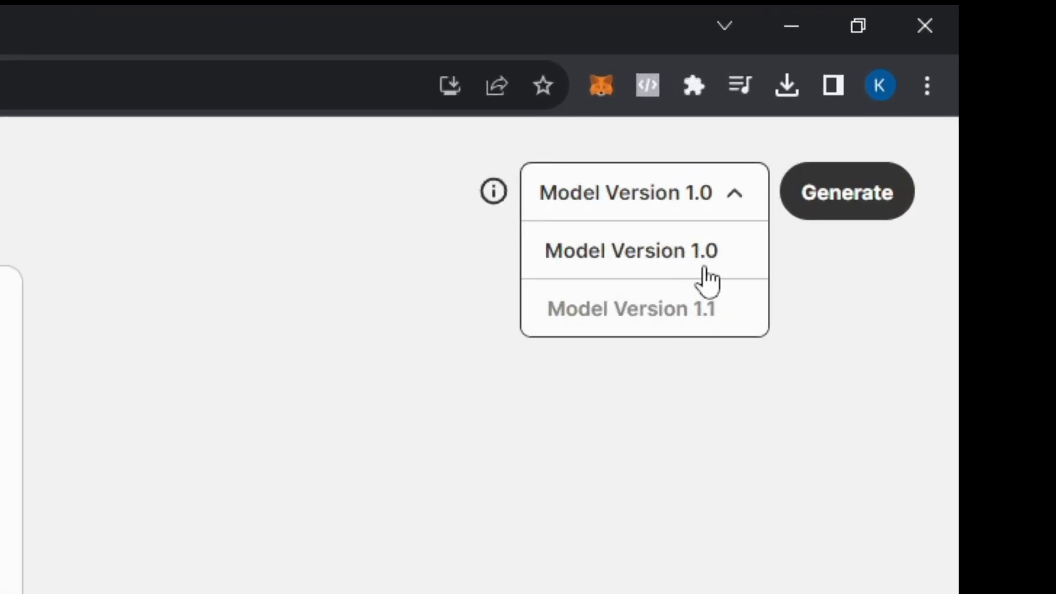
mouse_move(902, 287)
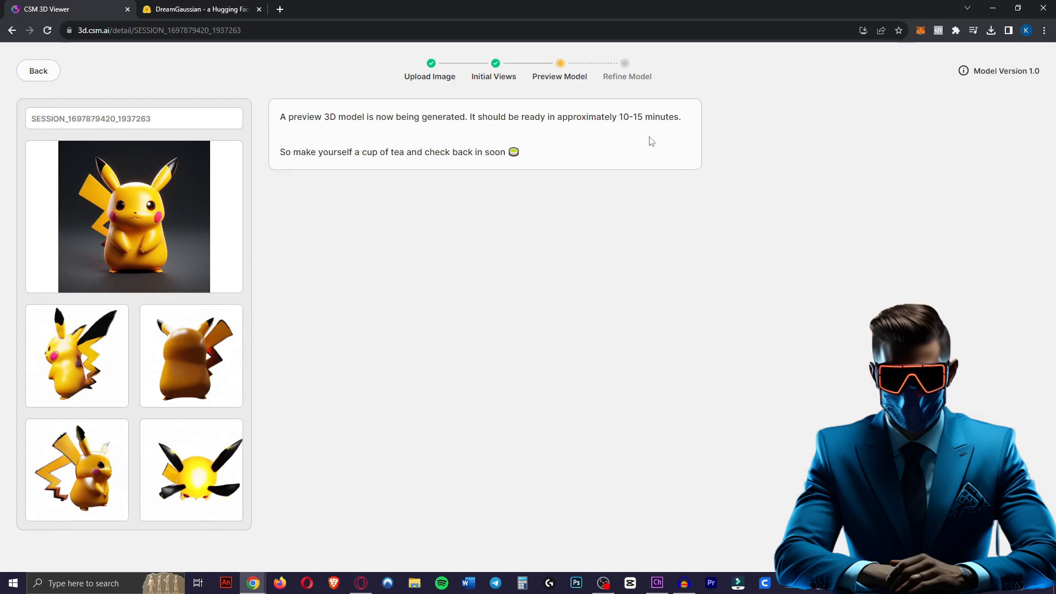
Generate a textured DreamGaussian 3D model of Pikachu and rotate the final model.
left_click(198, 9)
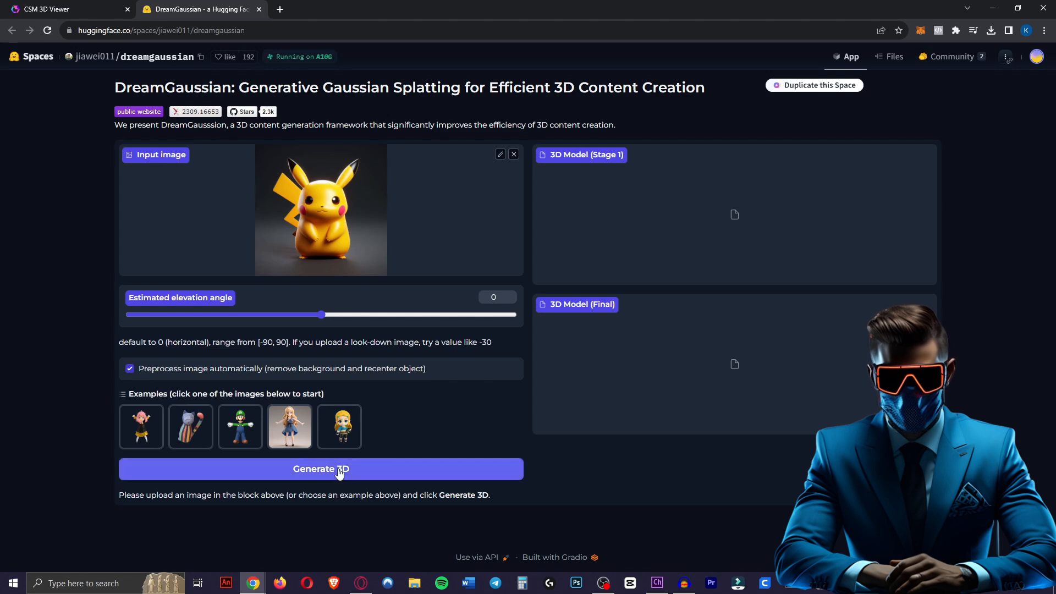
left_click(321, 468)
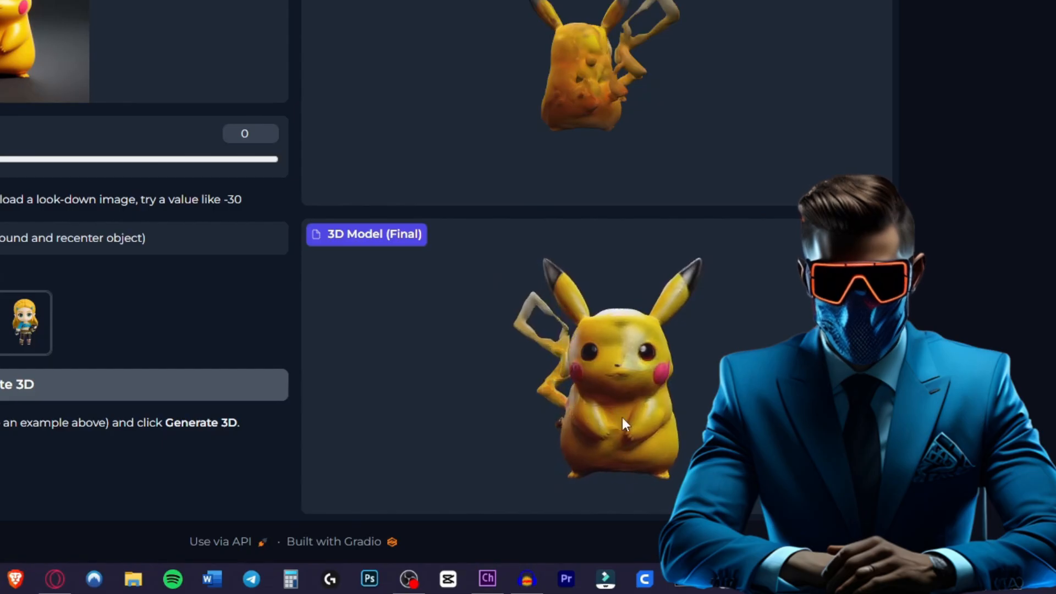
left_click_drag(623, 424, 643, 429)
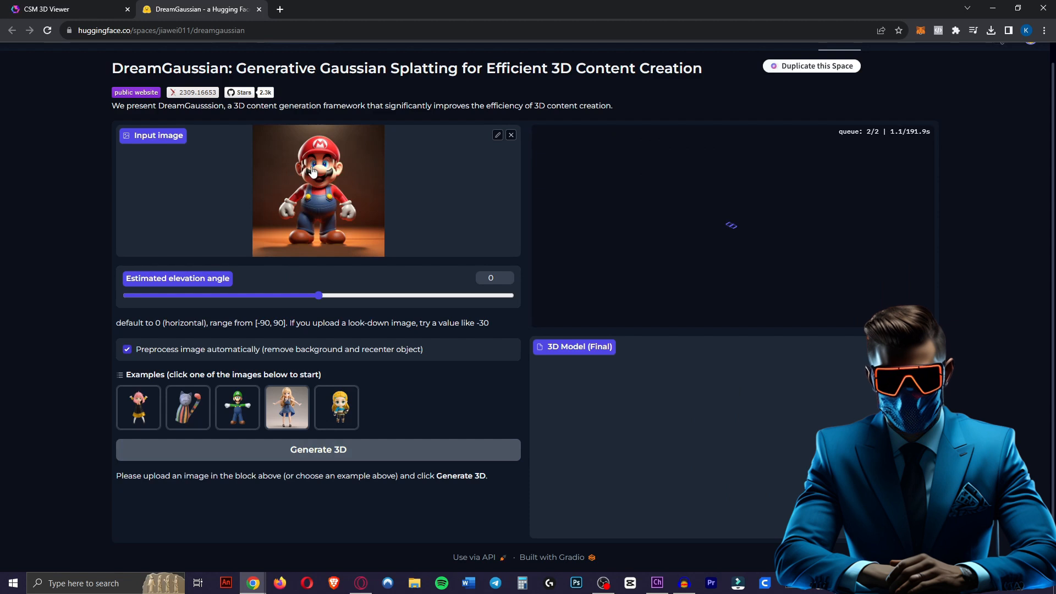
Rotate the CSM Pikachu preview model and request a refined mesh.
left_click(64, 9)
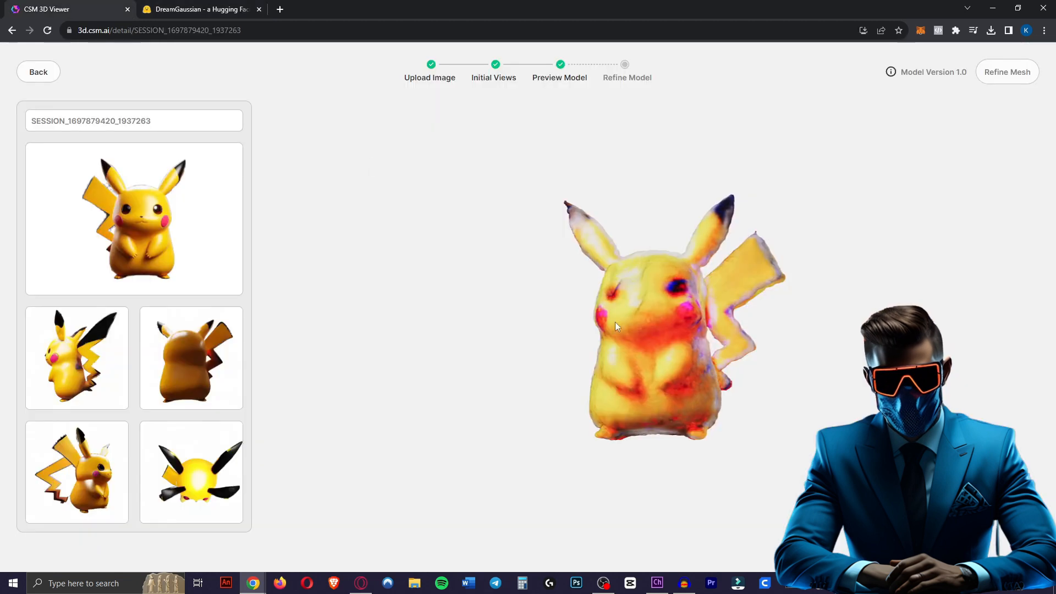
left_click_drag(615, 327, 852, 389)
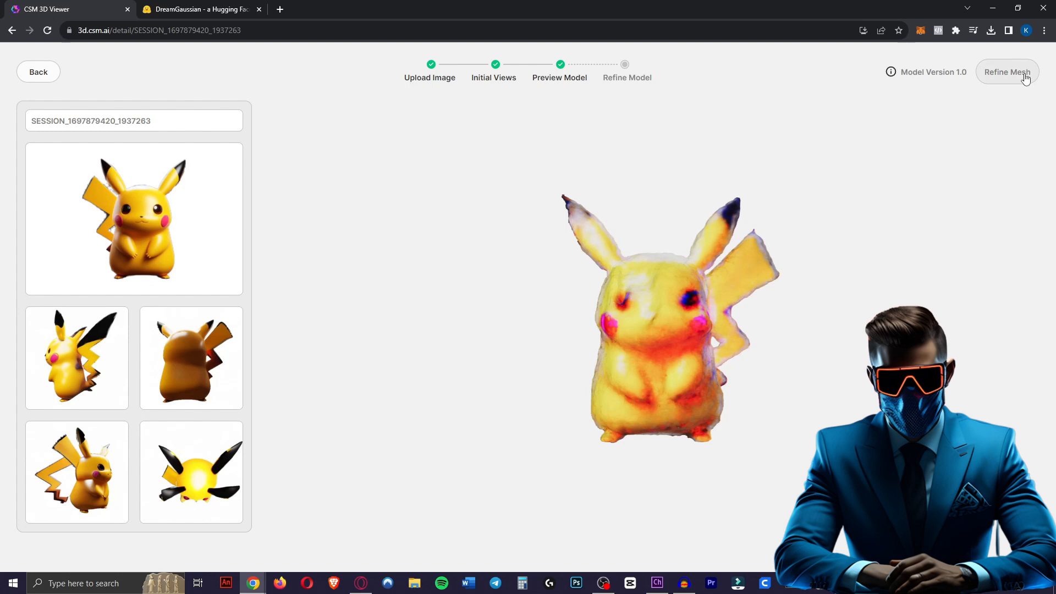
left_click(1006, 72)
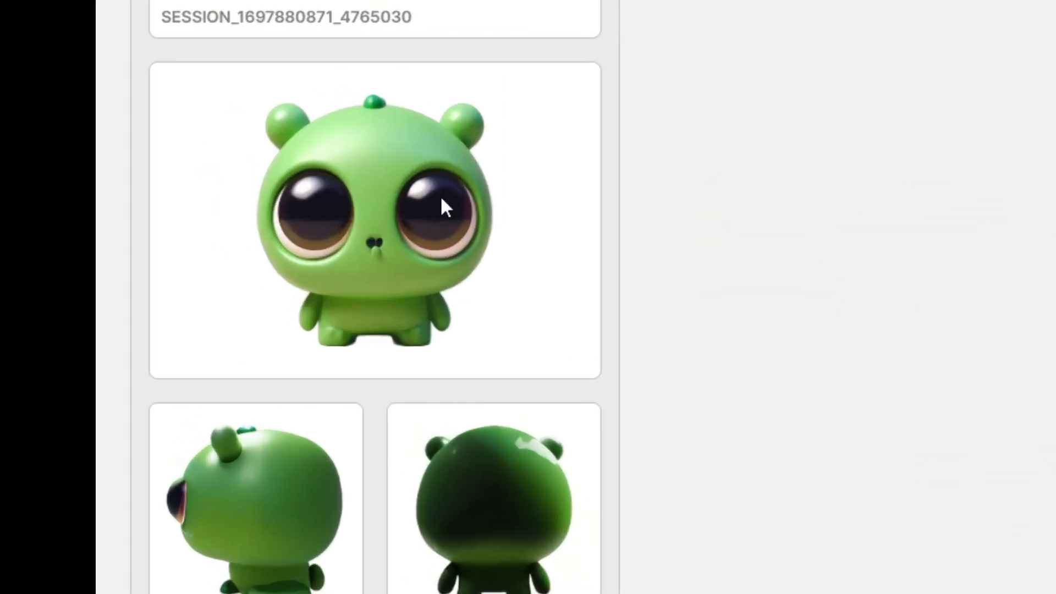
Scroll through the green creature's four views, including three-quarter and top-down angles.
scroll("down", 3)
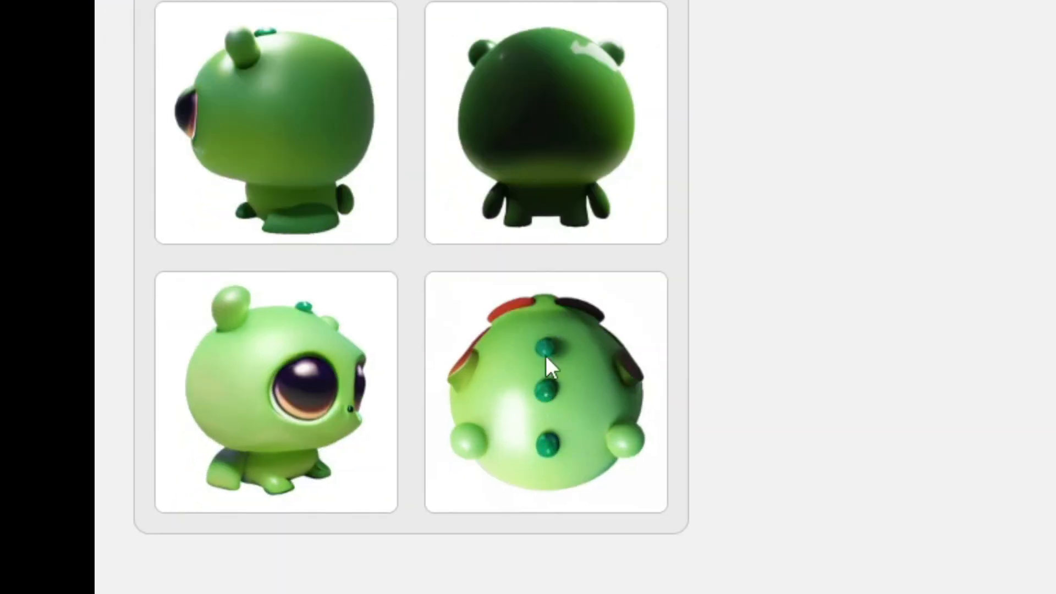